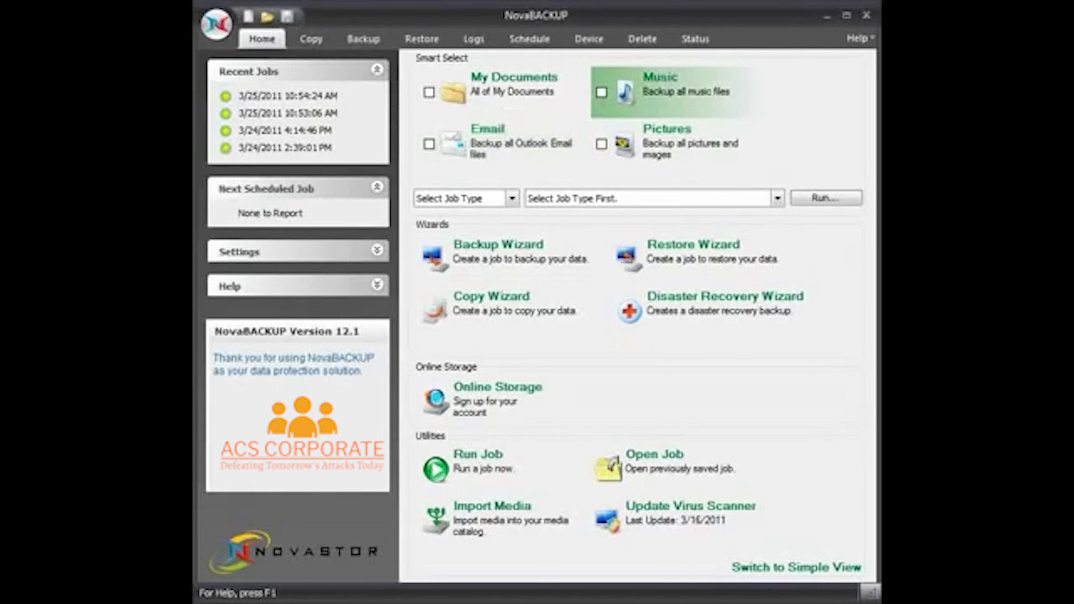
Step: Tick AWS keys and the BucketExplorer folder as the source and estimate the size (686 items, 96 MB)
left_click(362, 38)
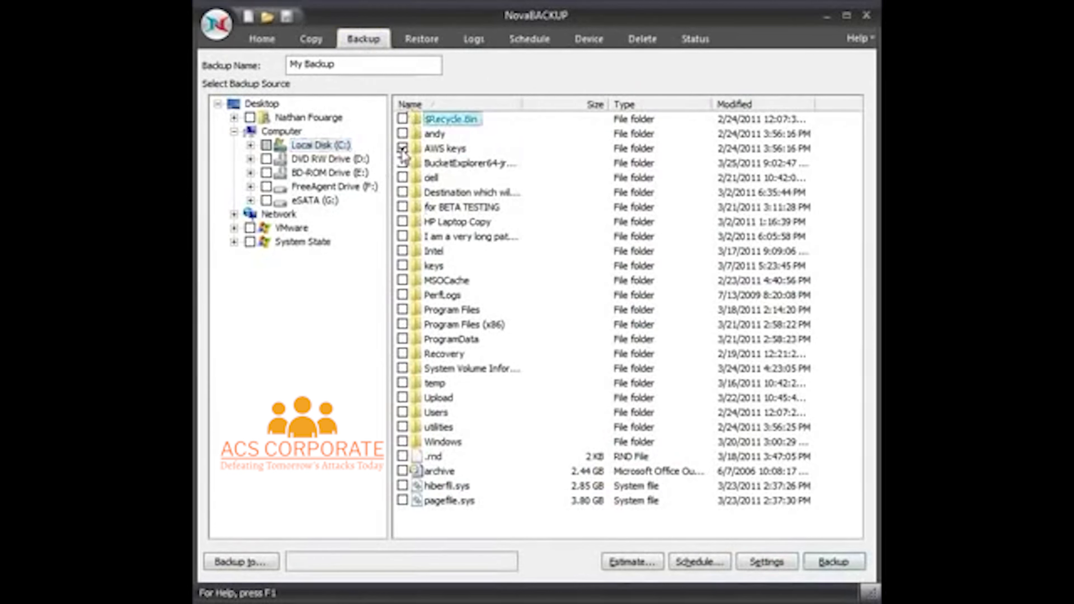
left_click(403, 163)
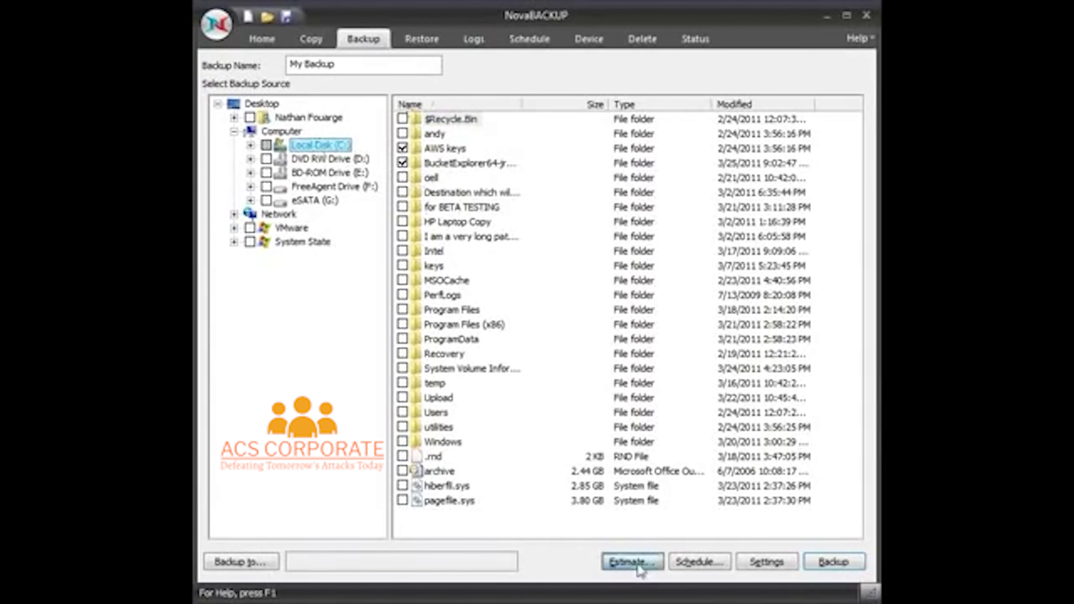
left_click(629, 561)
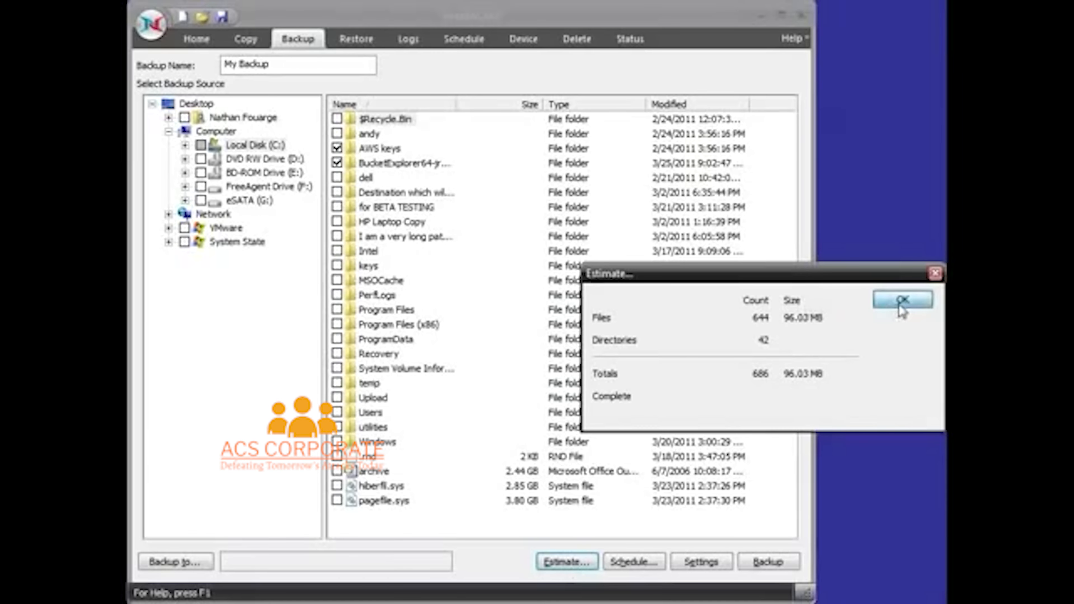
left_click(901, 299)
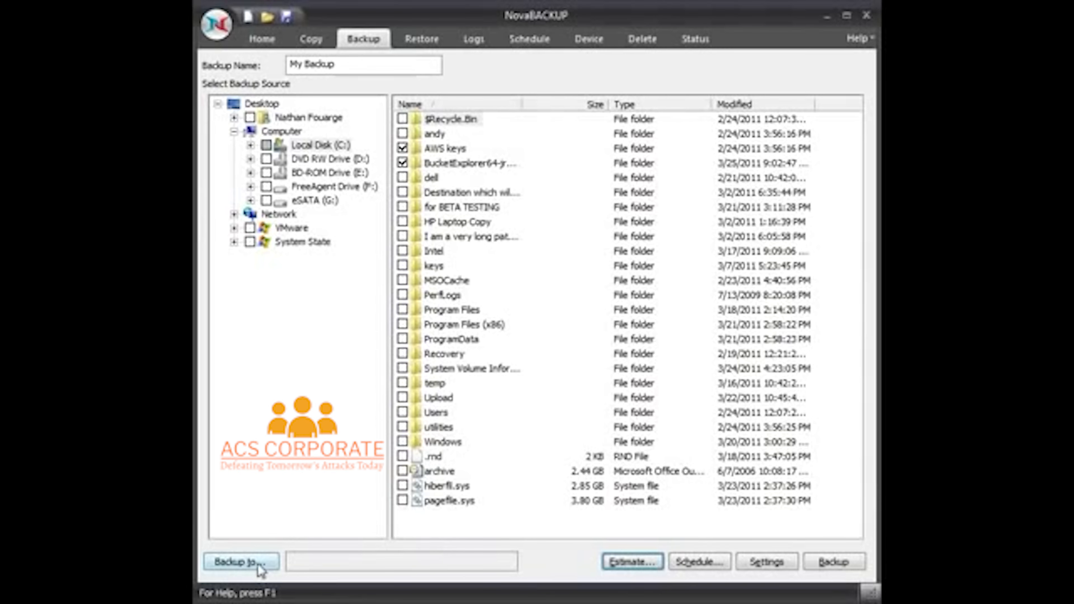
Step: Set the destination to eSATA (G:) with media name 'Full Backup'
left_click(240, 562)
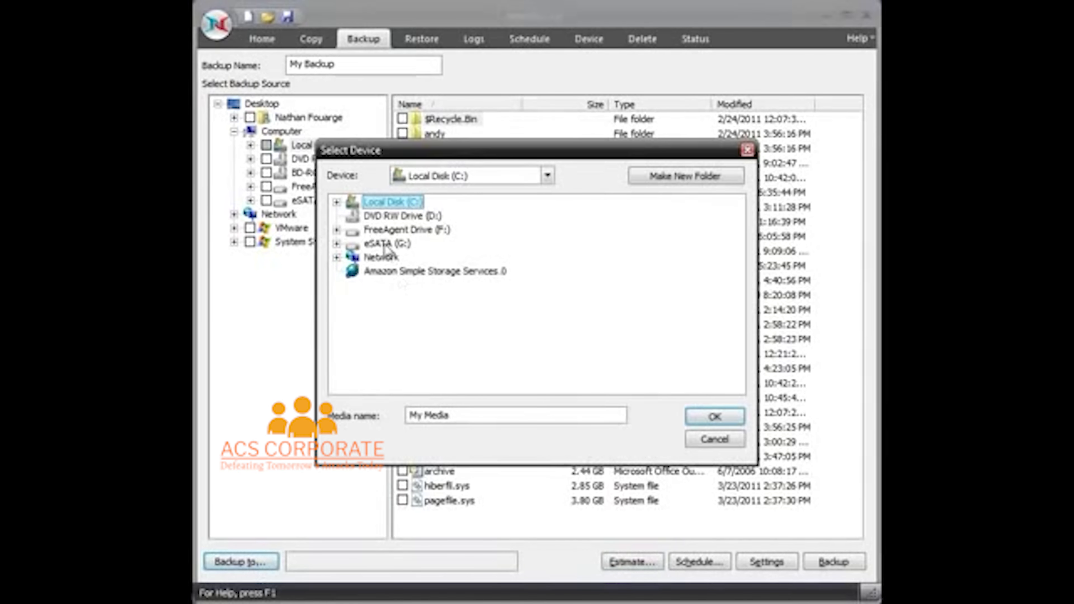
left_click(385, 244)
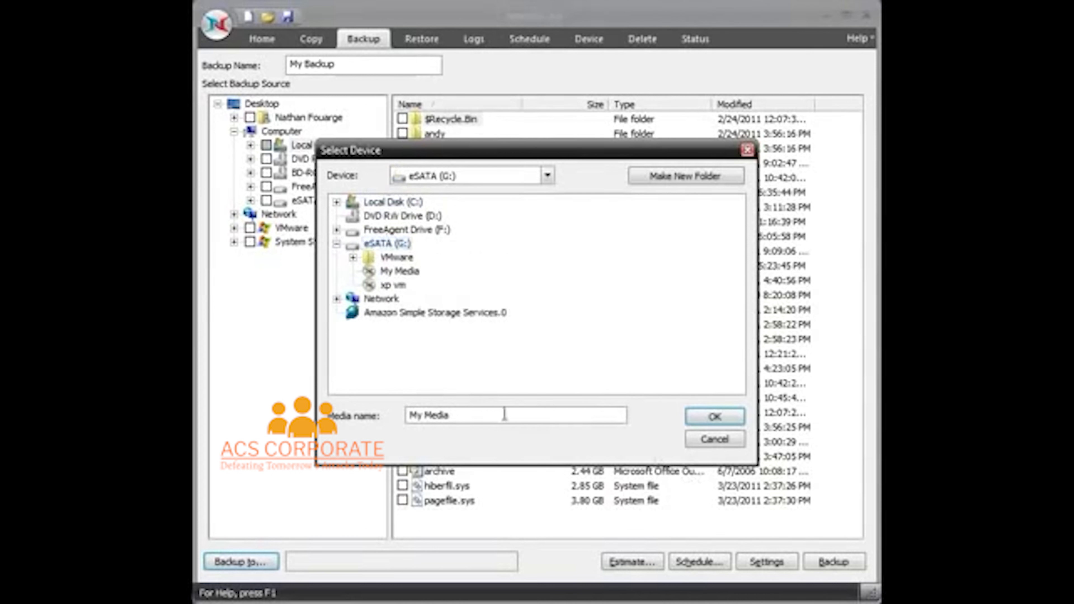
type("Full")
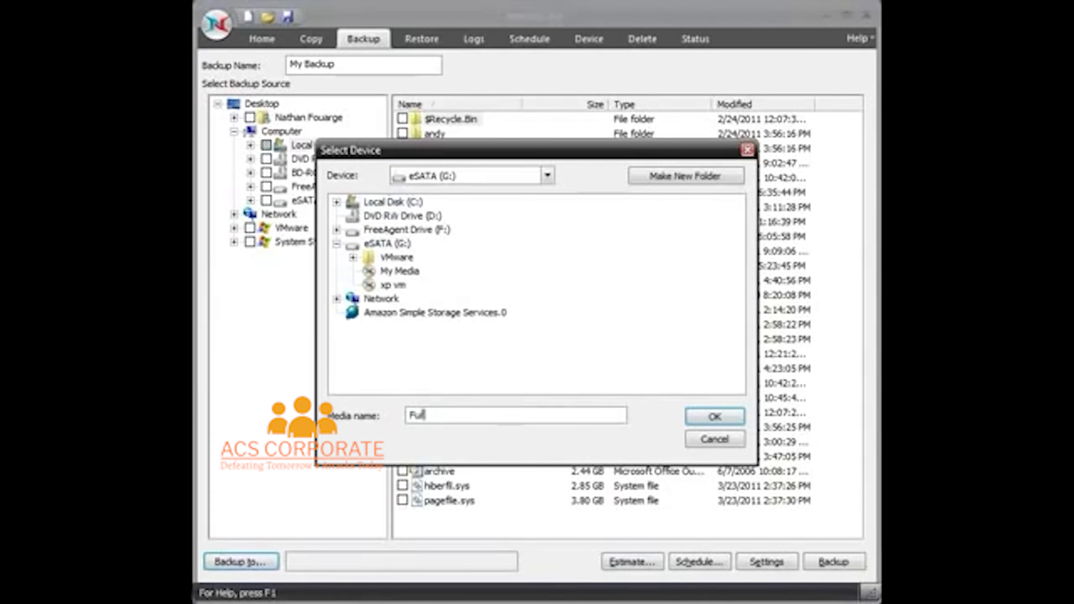
type("Backup")
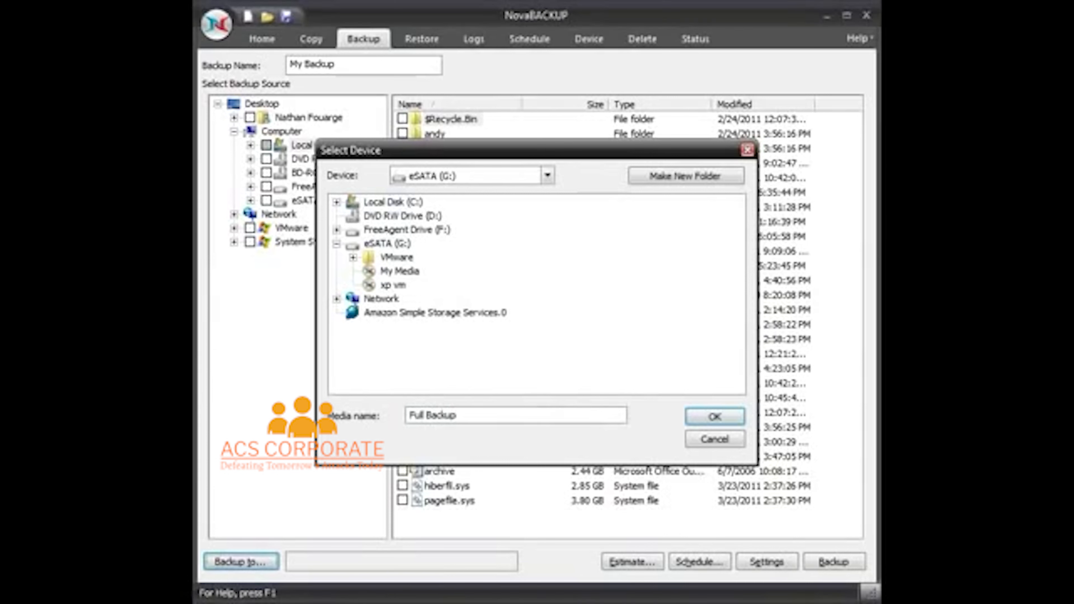
left_click(713, 416)
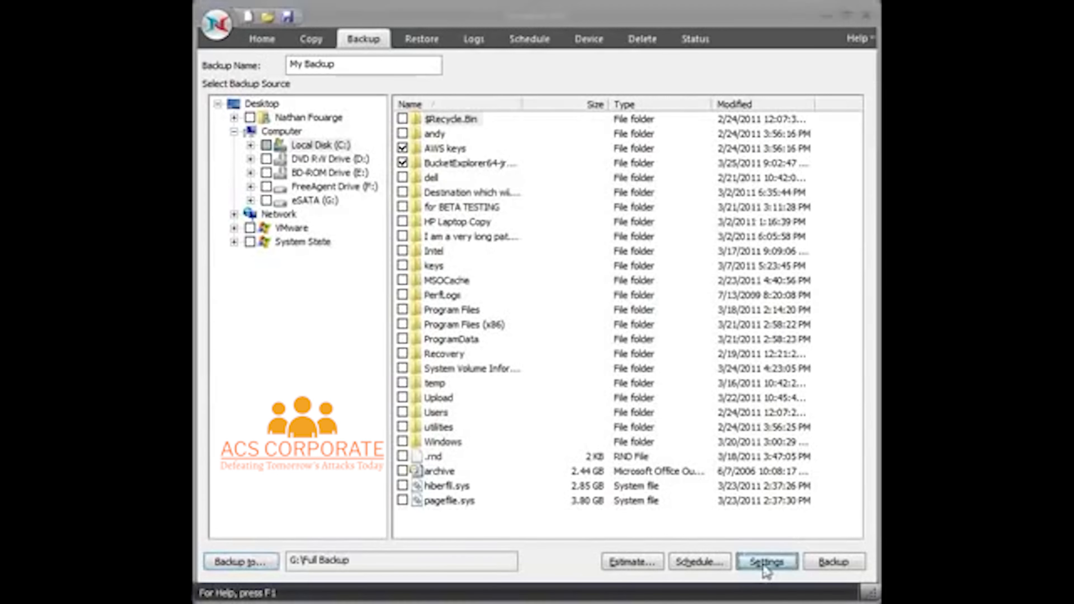
Step: Disable Enable Open File Backup in the advanced backup settings and apply
left_click(765, 562)
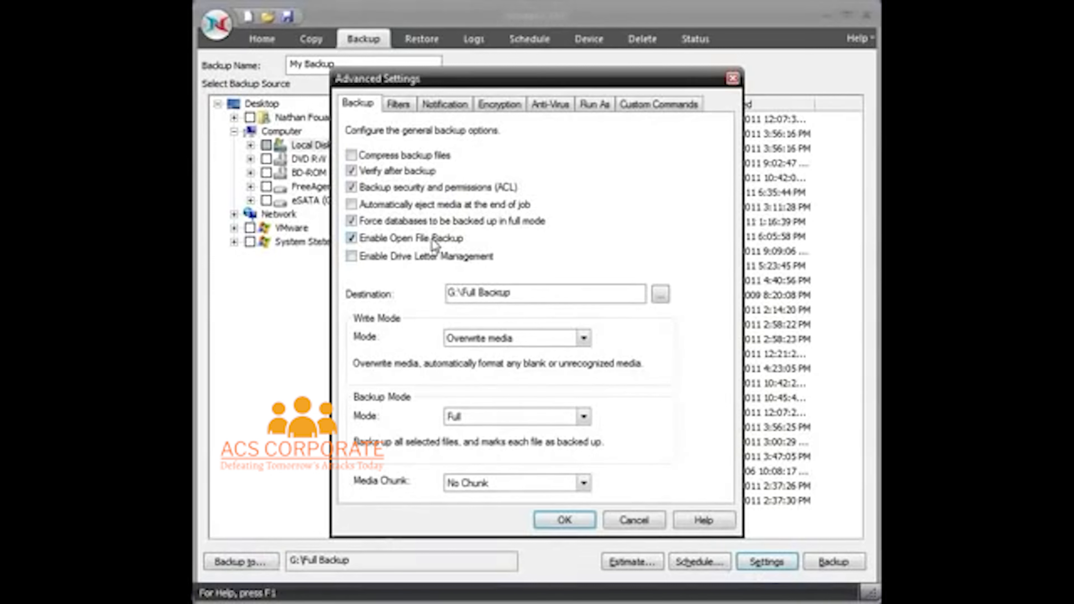
left_click(351, 237)
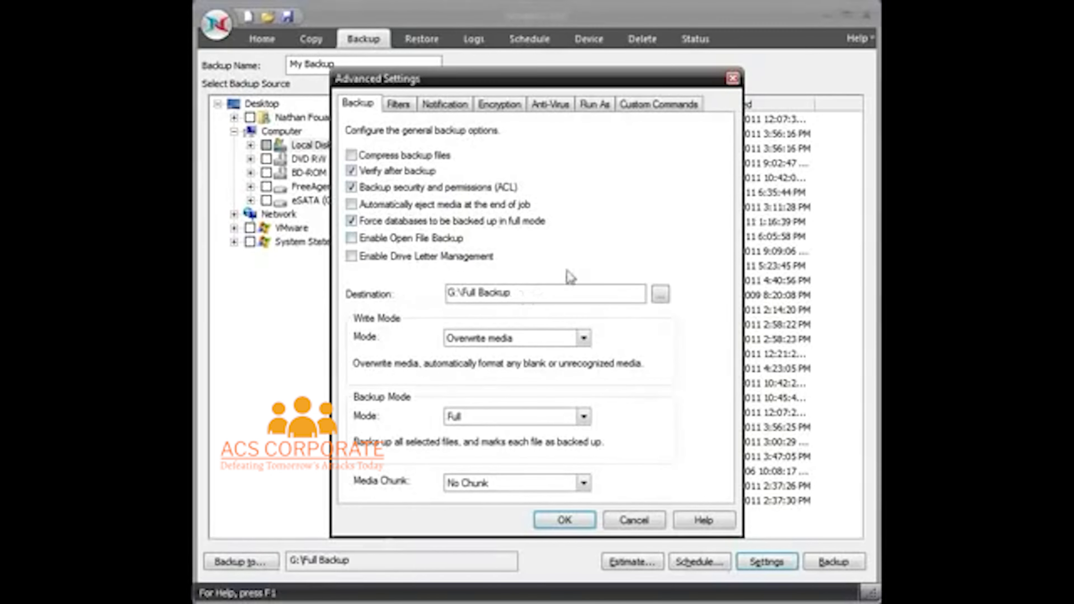
mouse_move(382, 337)
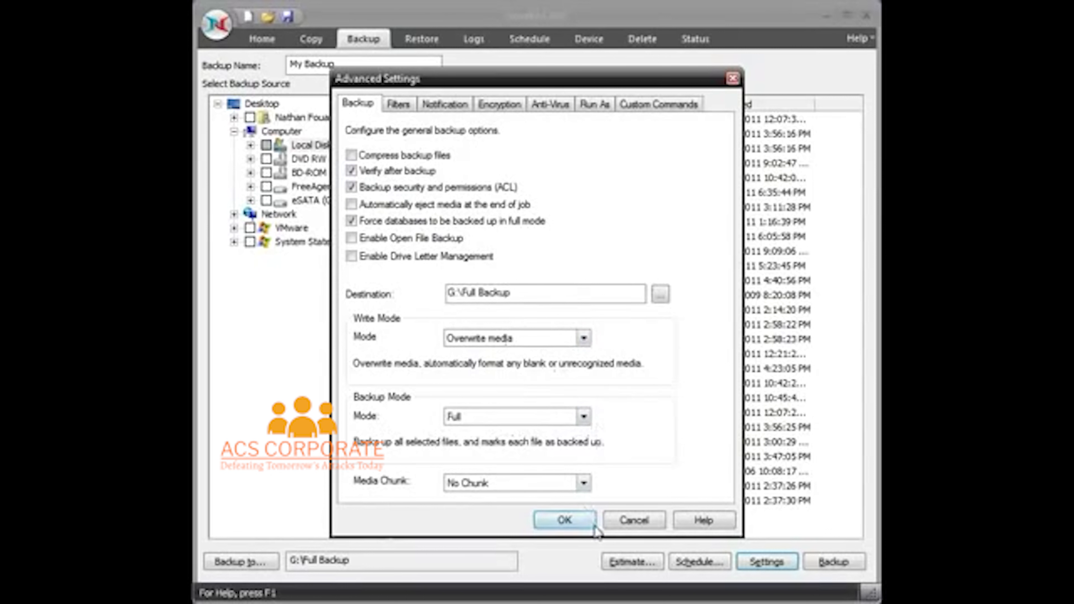
left_click(563, 520)
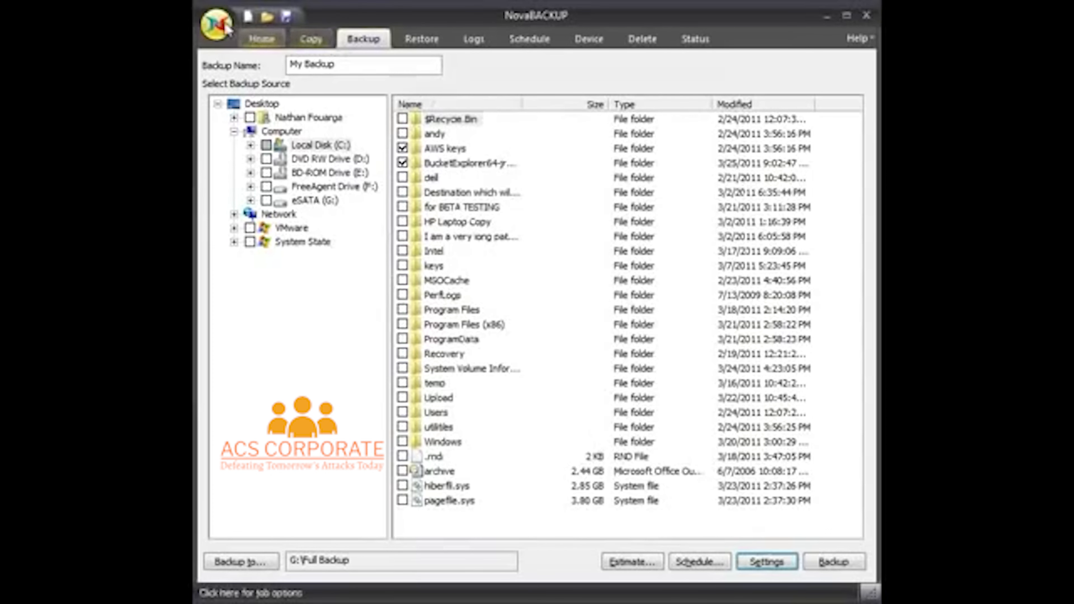
Step: Save the job as 'Full Backup' in the backup scripts folder
left_click(216, 24)
type("Full Backup")
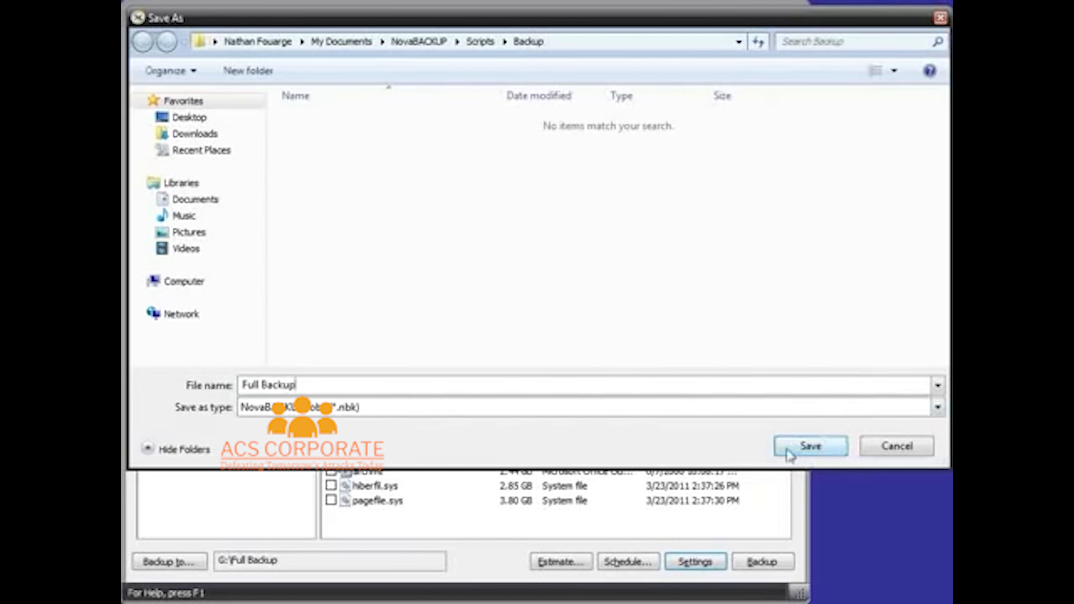
left_click(809, 446)
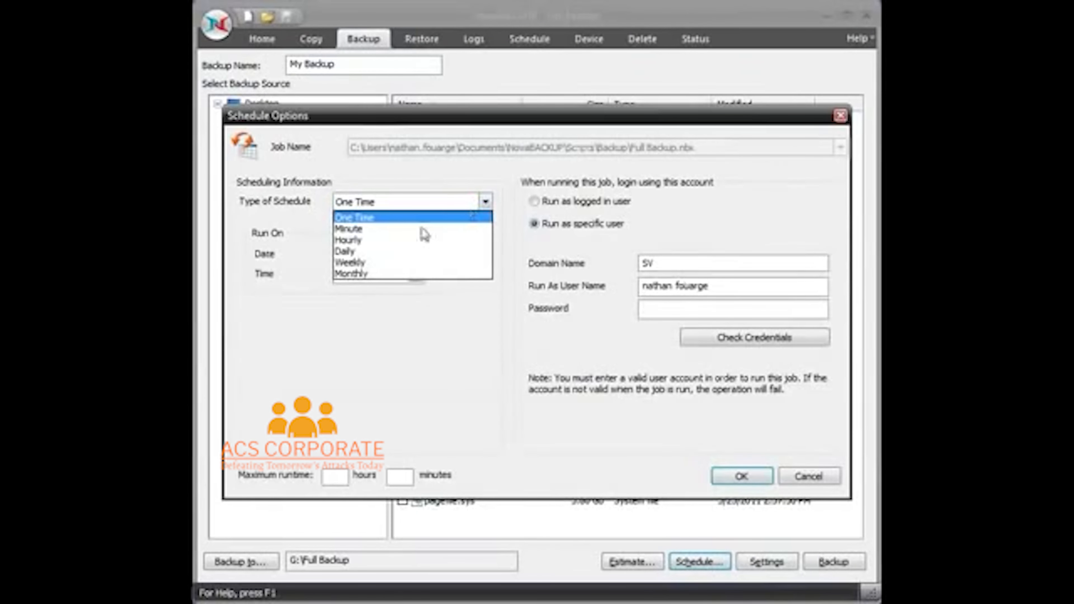
mouse_move(380, 251)
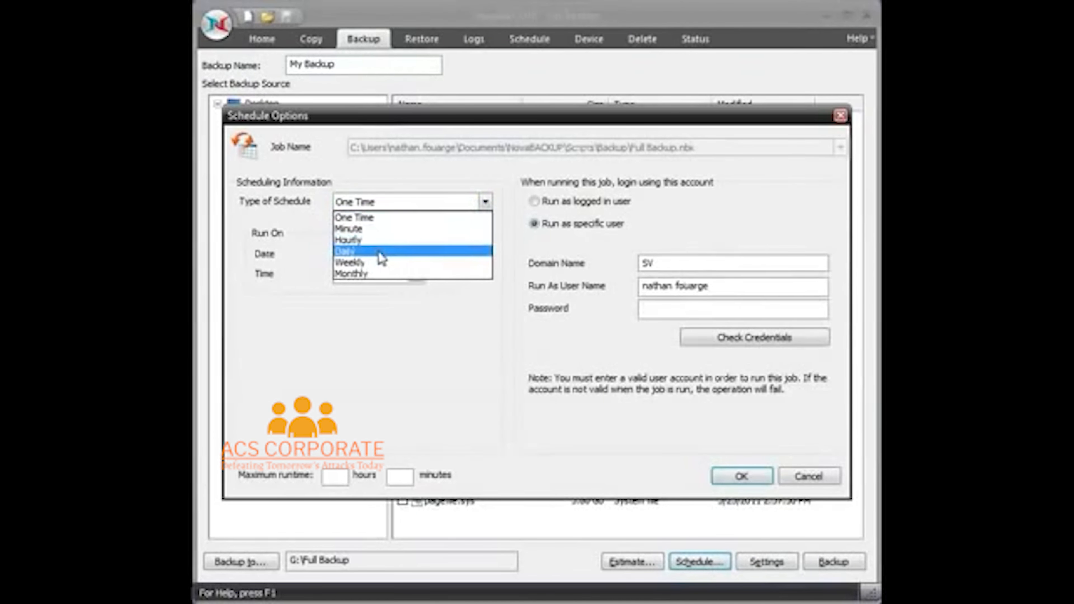
Step: Set a Daily schedule, Fridays only, first run 5:50:58 PM, running as the logged-in user
left_click(345, 250)
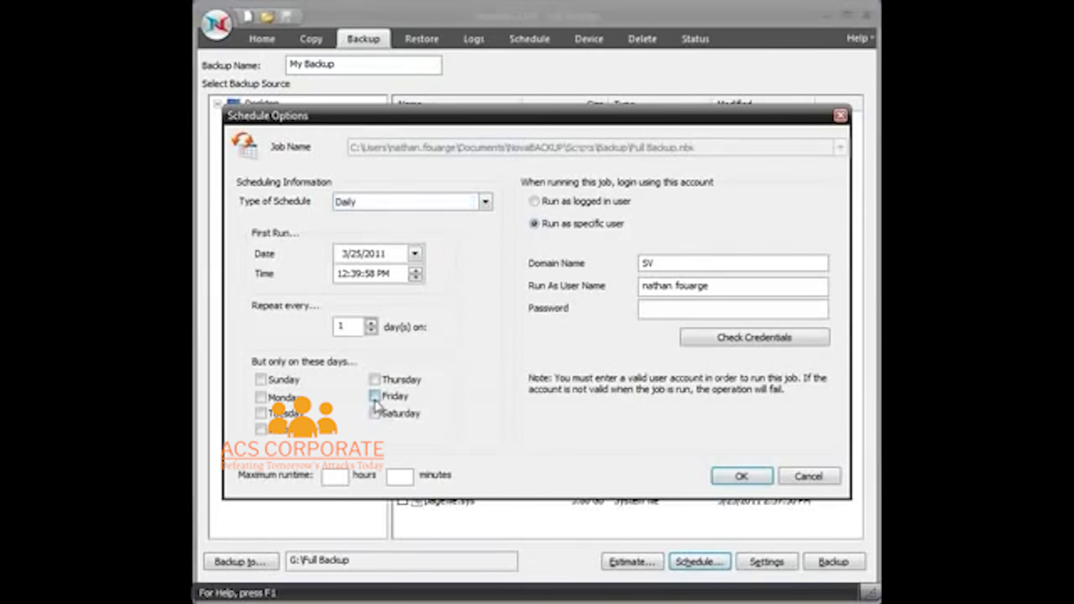
left_click(375, 396)
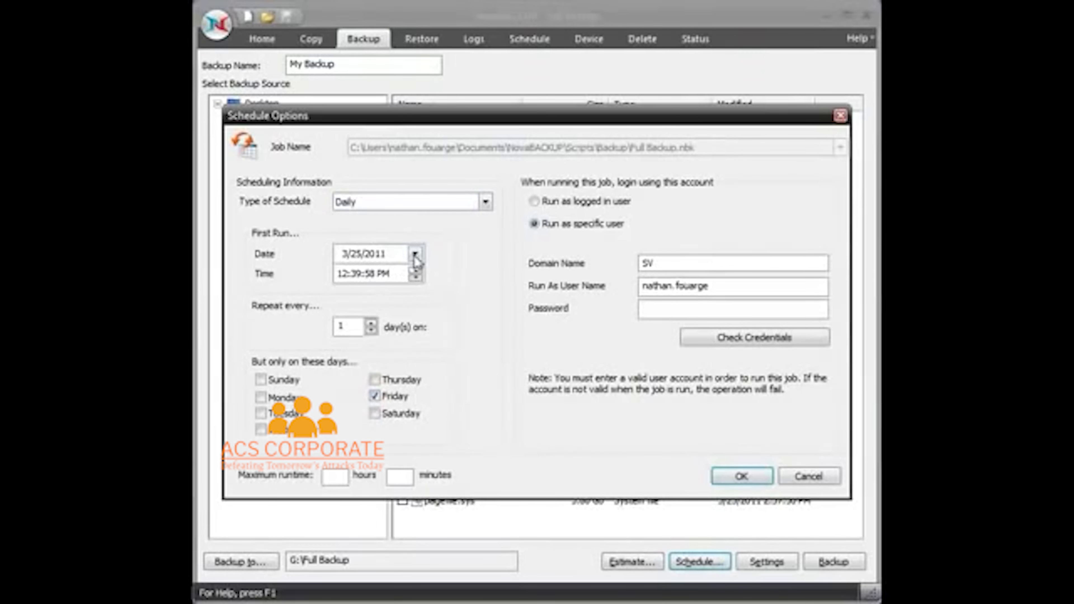
left_click(340, 274)
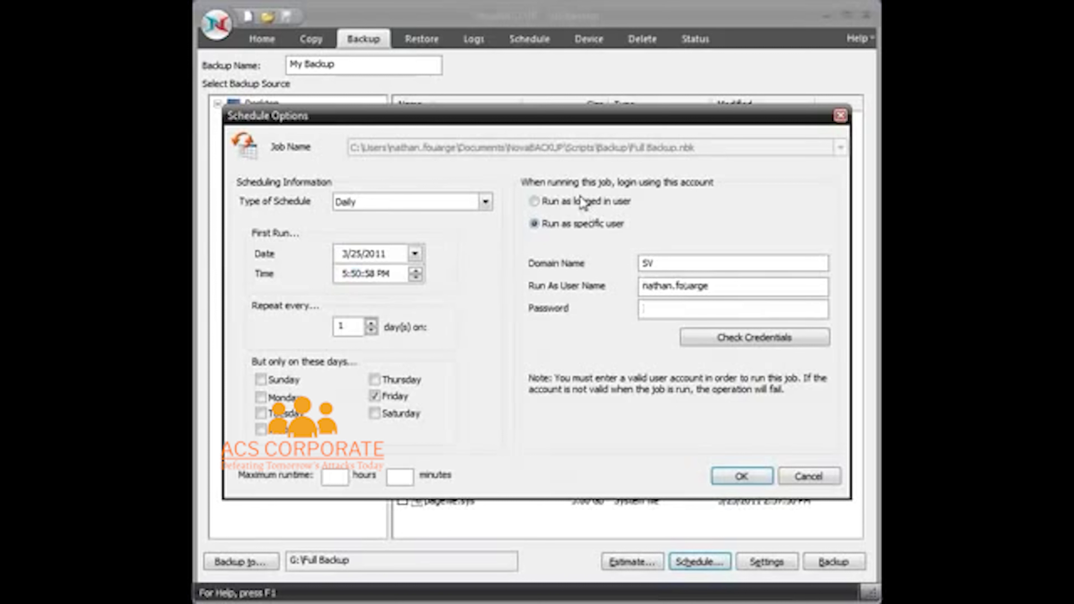
left_click(534, 200)
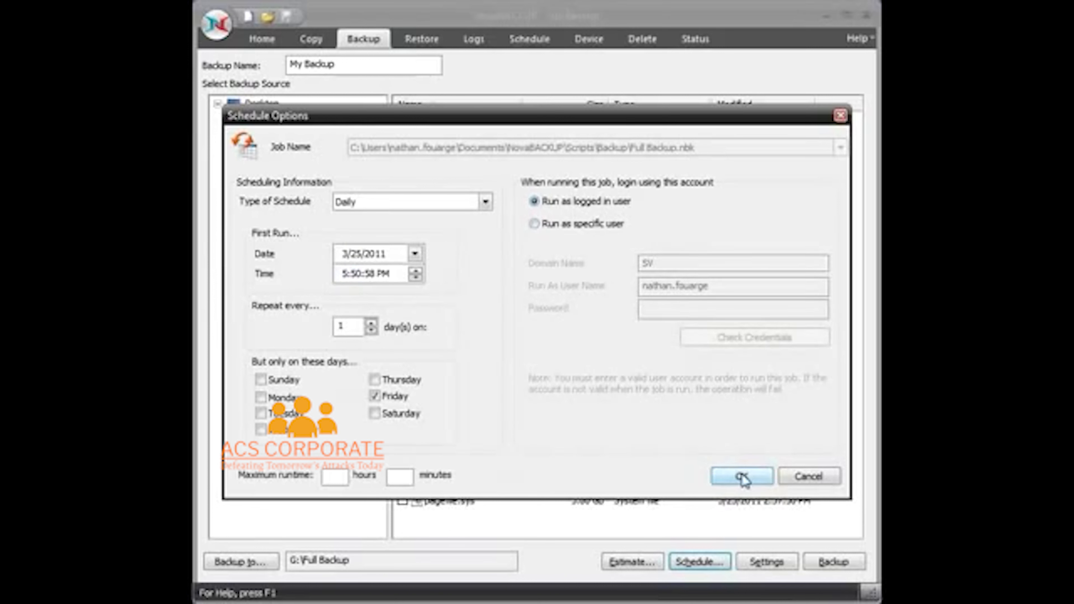
left_click(741, 476)
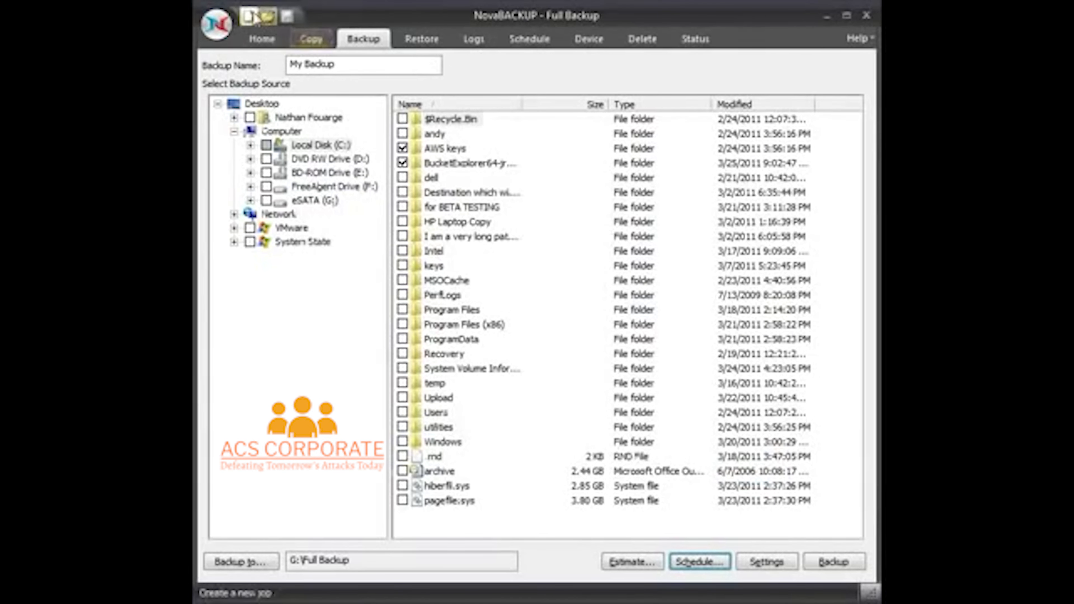
Step: Check Full Backup on the Schedule tab and reload it on the Backup page
left_click(528, 39)
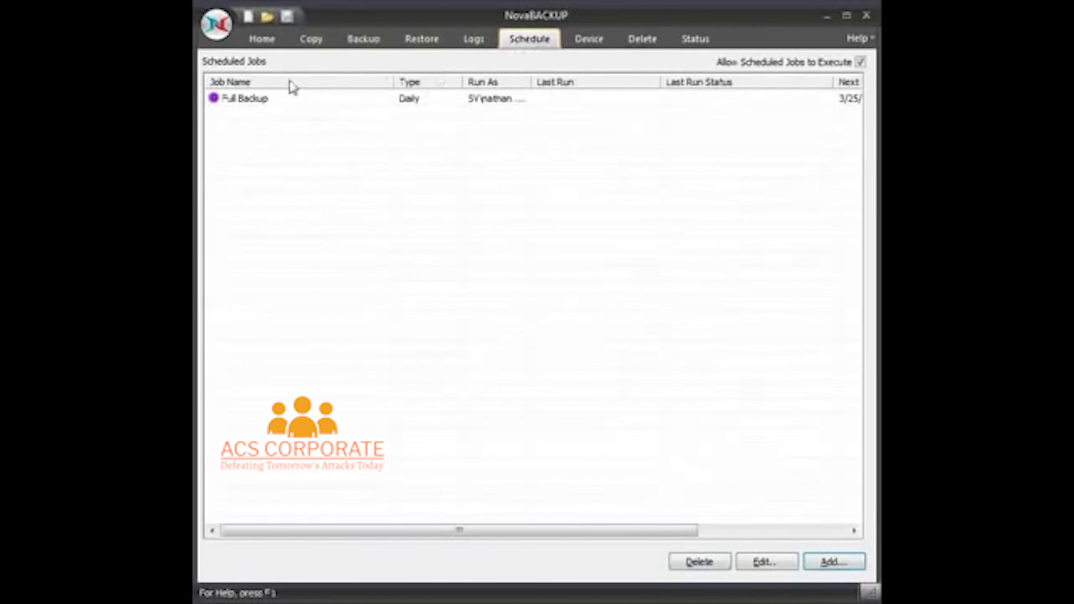
left_click(363, 39)
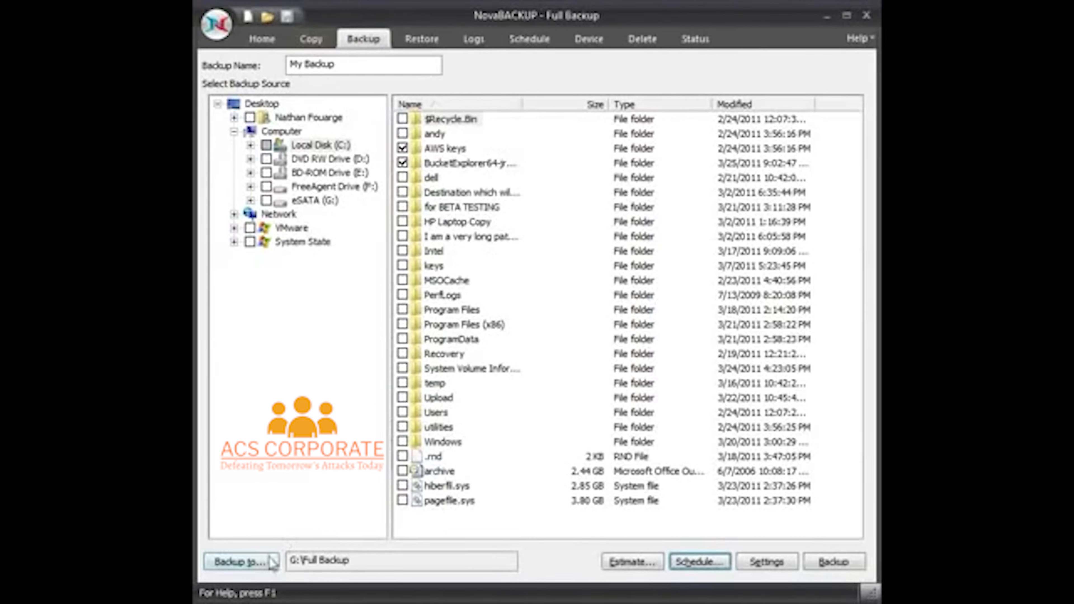
Step: Set the destination to eSATA (G:) with media name 'Incremental'
left_click(240, 561)
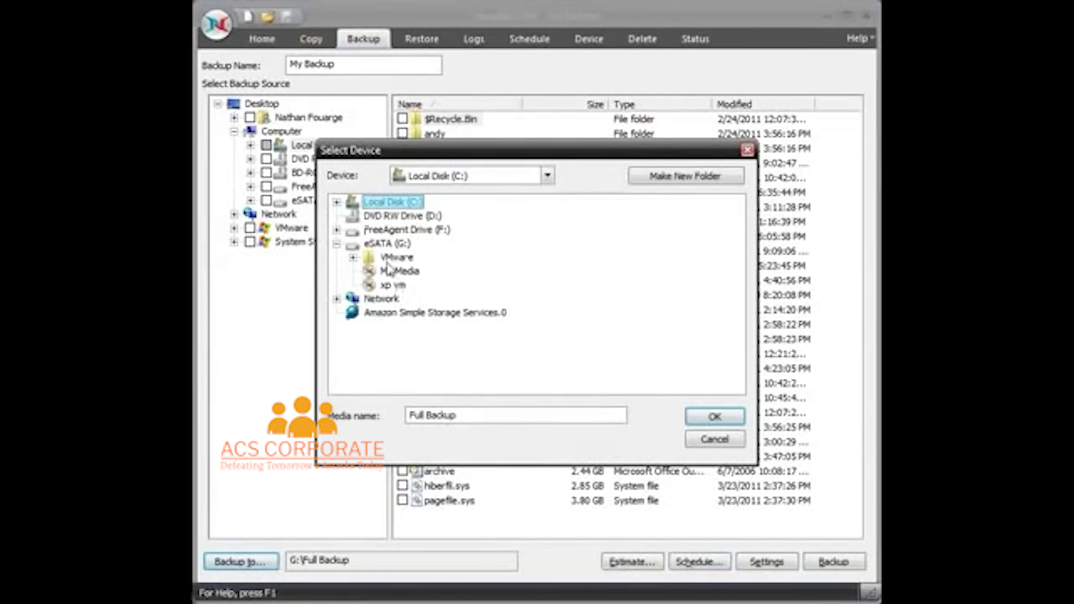
left_click(392, 244)
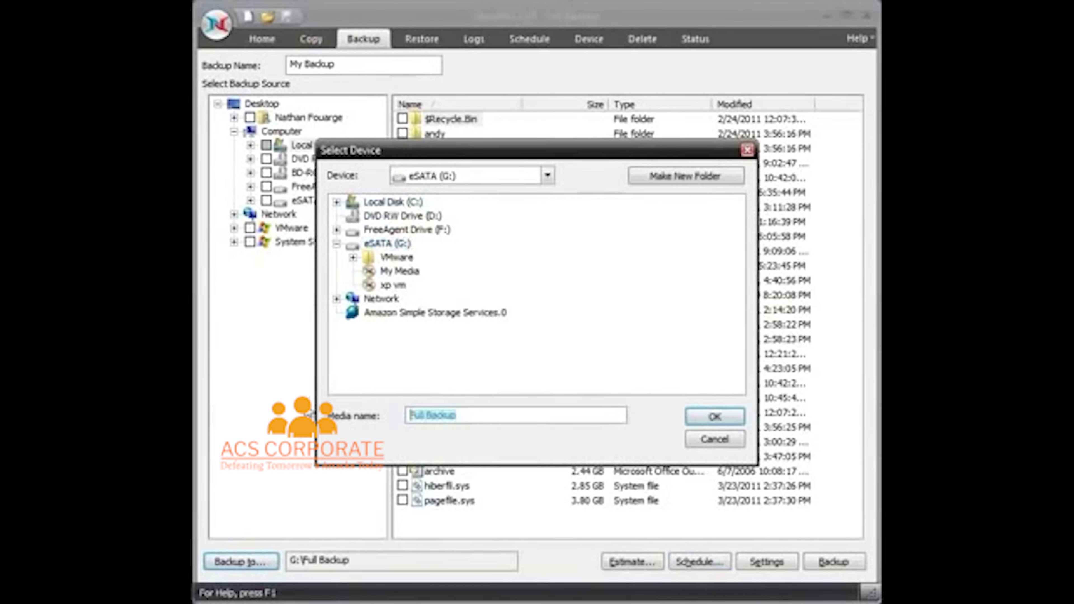
type("Inc")
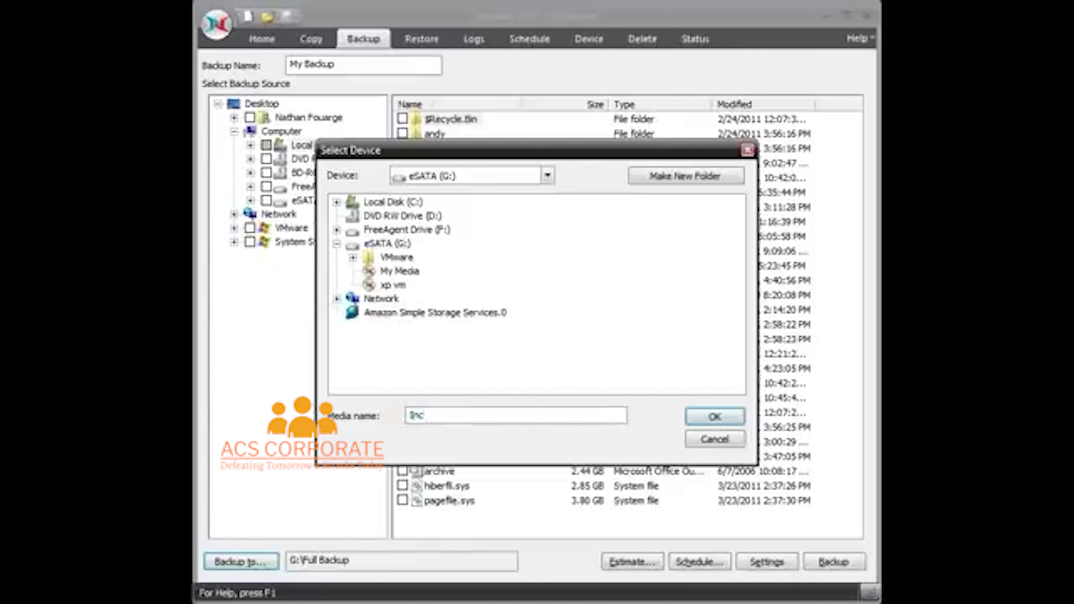
left_click(400, 271)
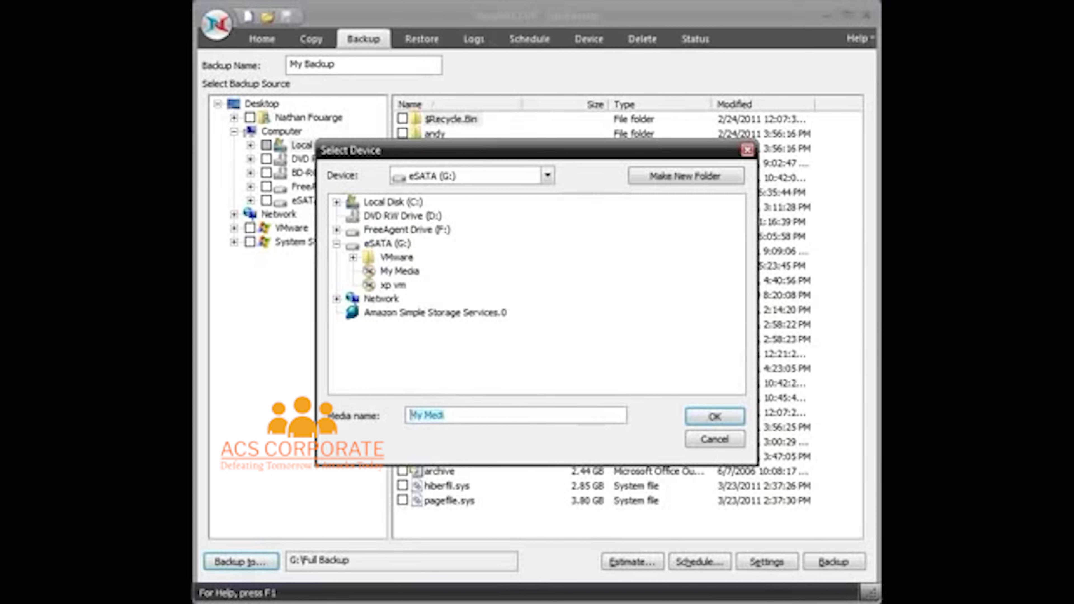
type("Incremental")
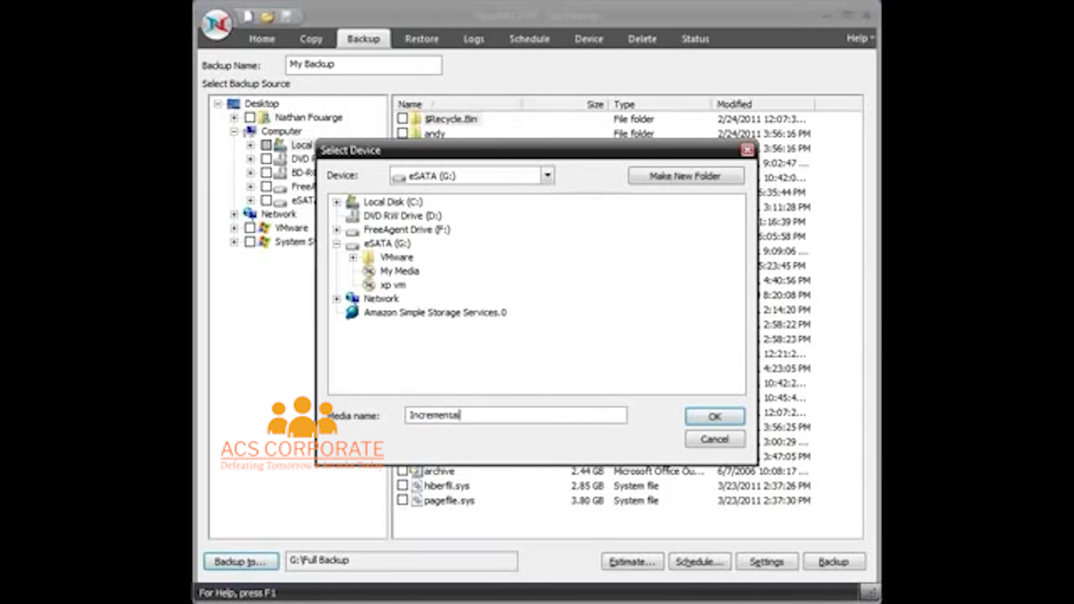
left_click(714, 416)
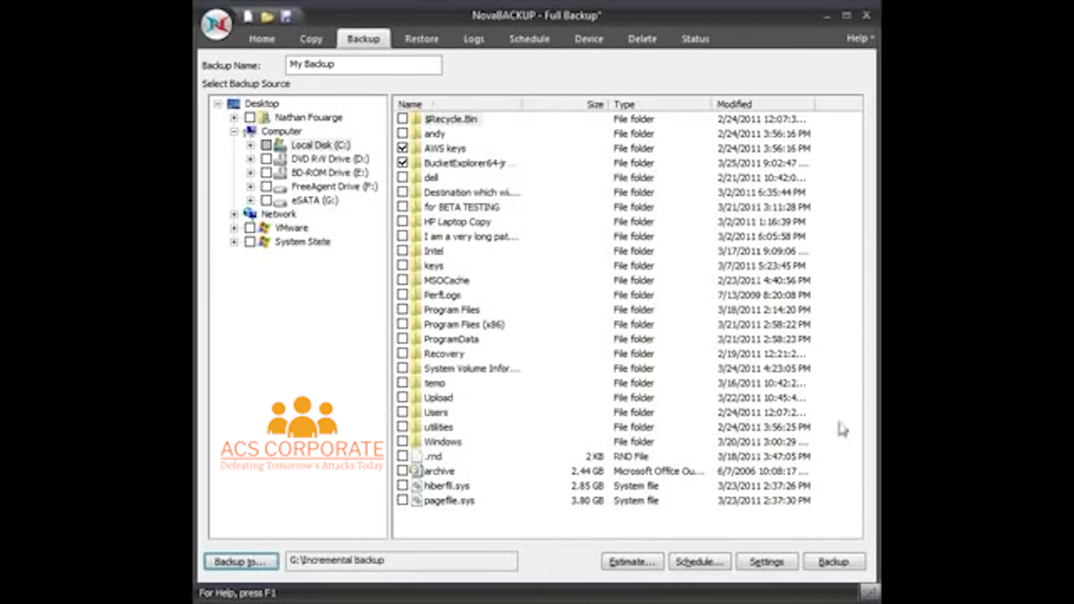
mouse_move(787, 534)
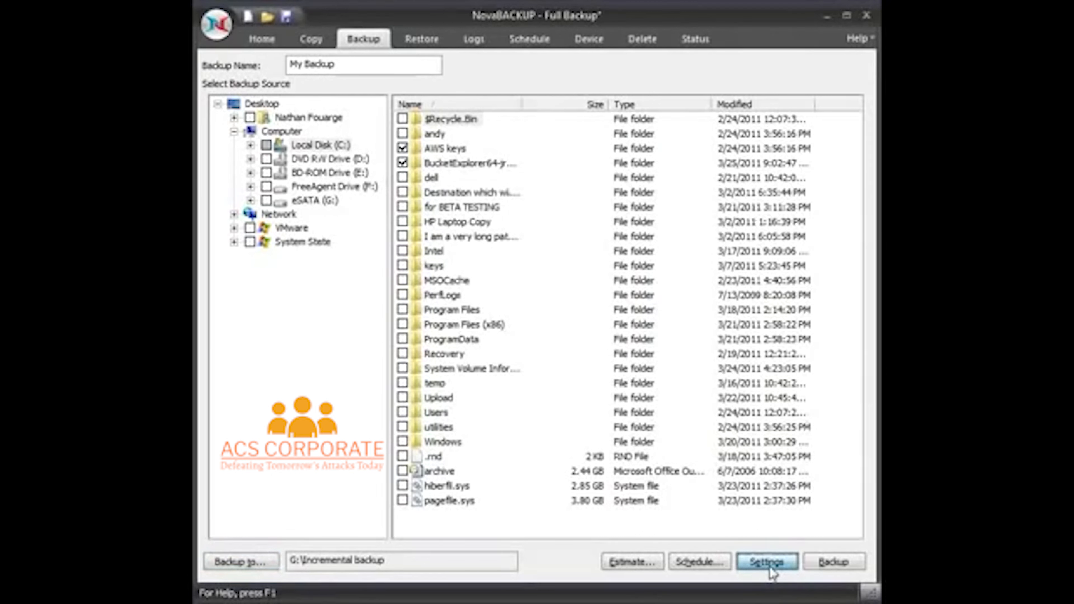
Step: Set Backup Mode to Incremental with Append to media write mode and apply
left_click(765, 561)
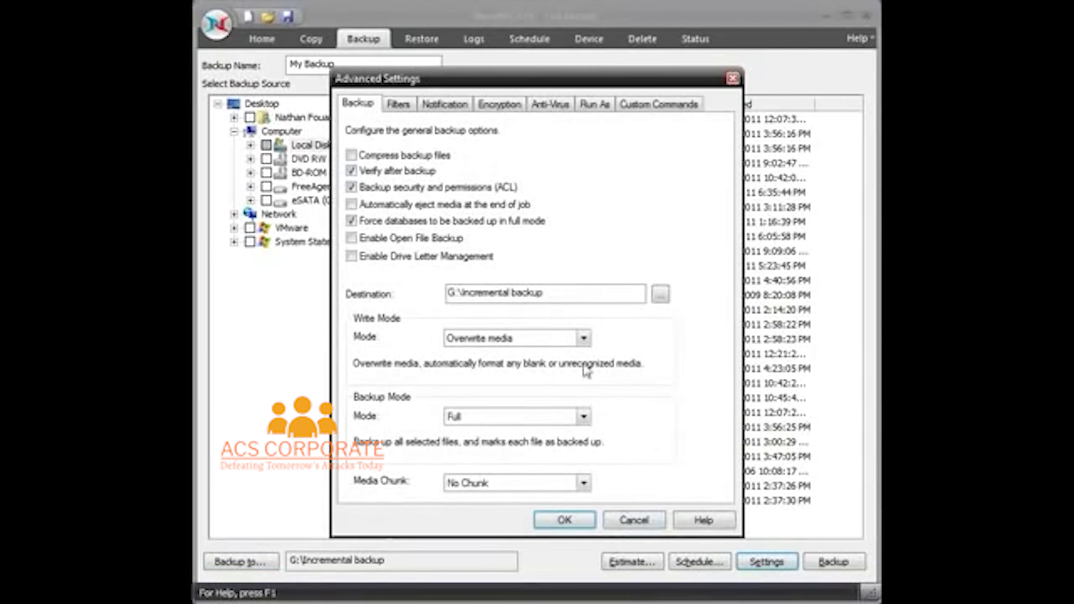
left_click(583, 416)
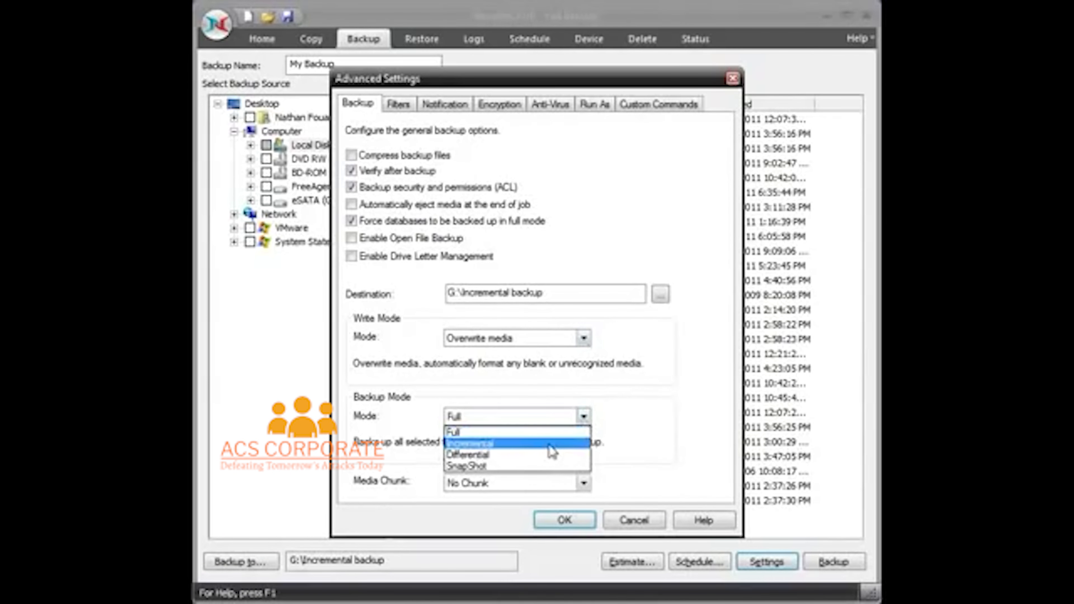
left_click(472, 442)
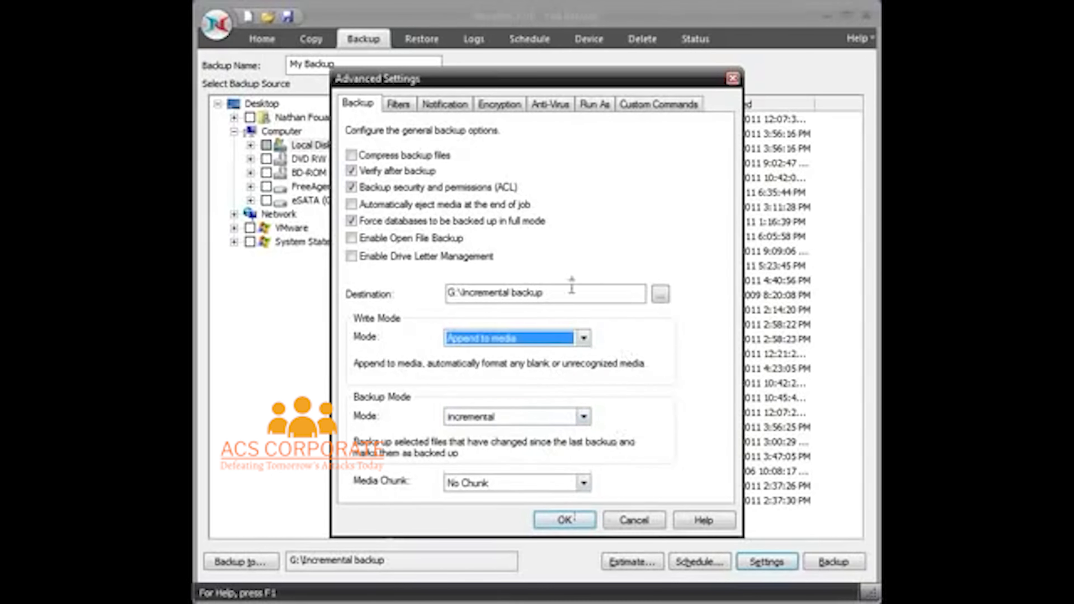
mouse_move(551, 548)
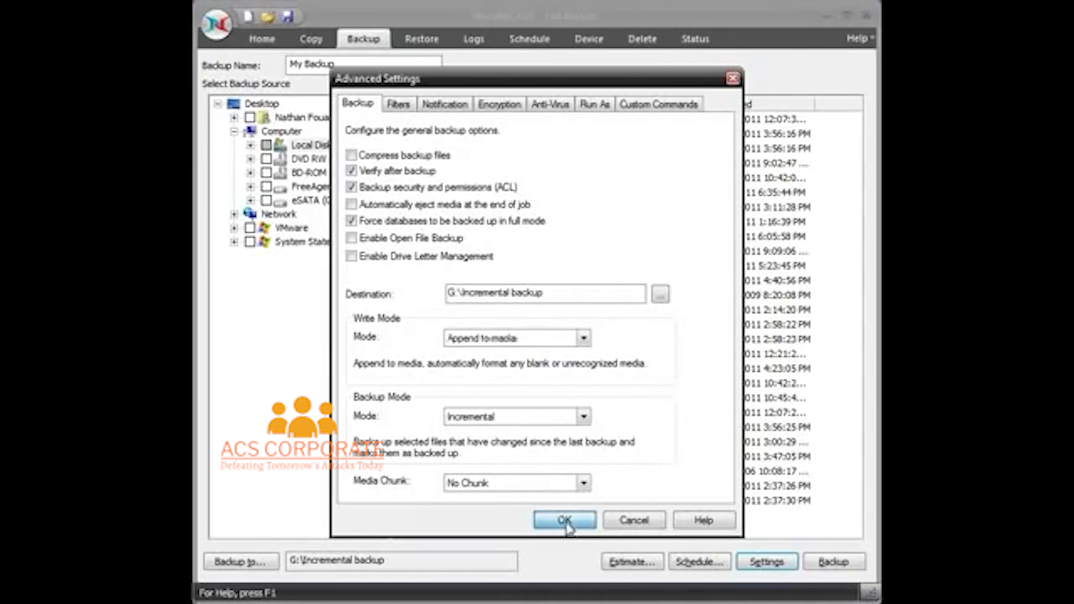
left_click(563, 521)
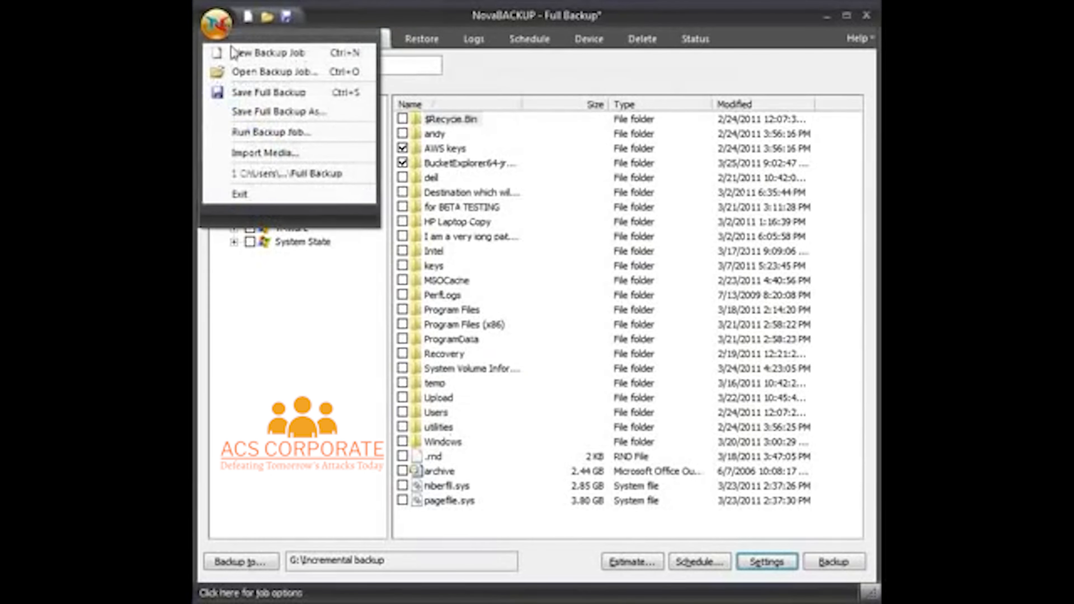
Step: Save the job under the new name 'Incremental Backup'
left_click(278, 111)
type("Incremental Backup")
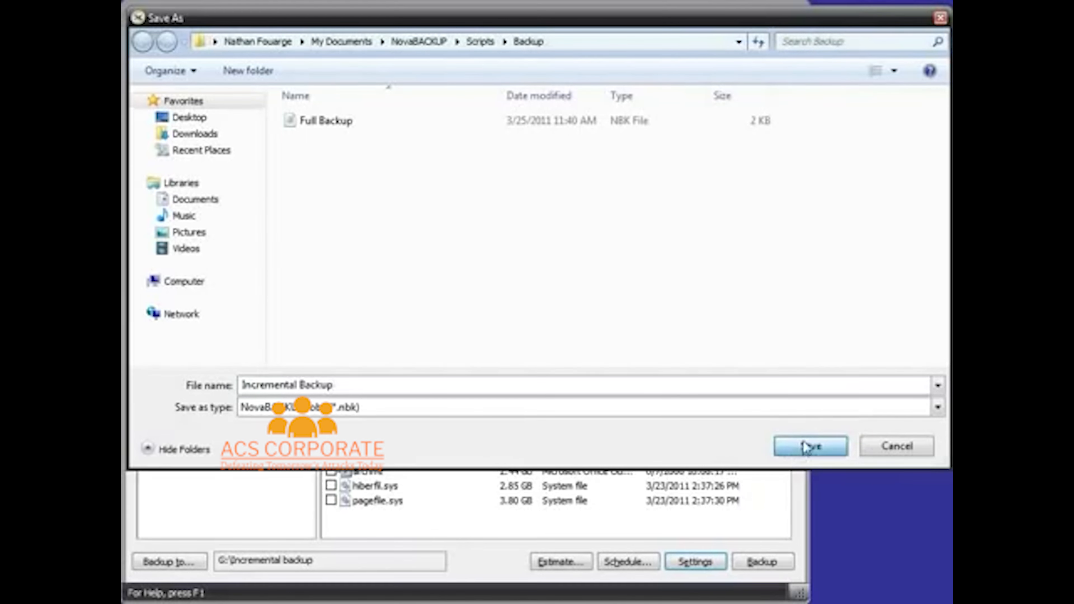
left_click(810, 446)
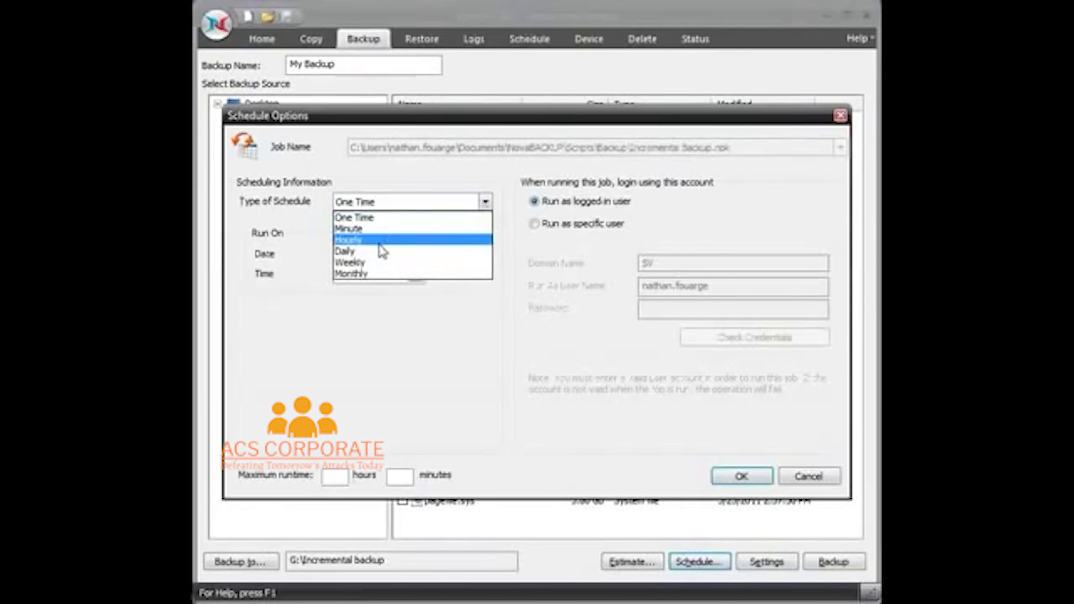
Step: Set a Daily schedule for Monday through Thursday and confirm it
left_click(345, 250)
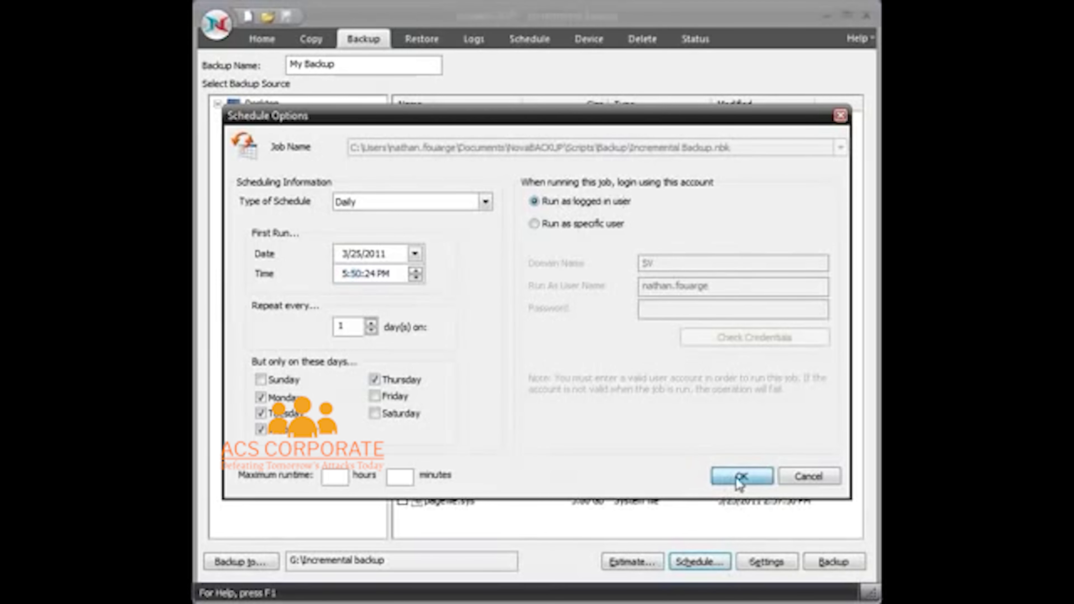
left_click(740, 476)
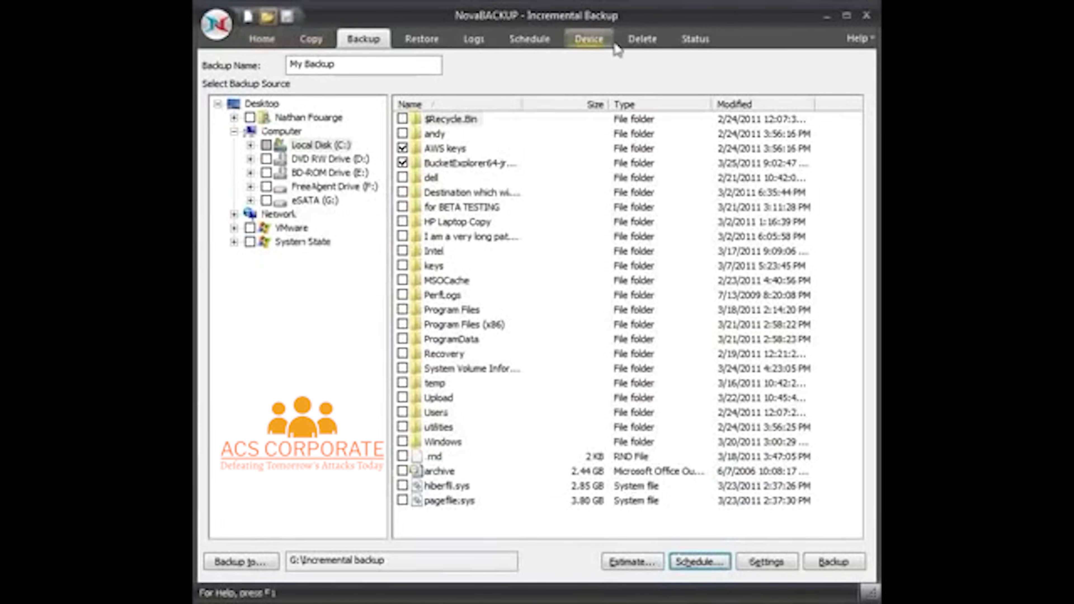
Step: Review the scheduled jobs list showing Incremental Backup (Mon–Thu) and Full Backup (Fridays)
left_click(528, 39)
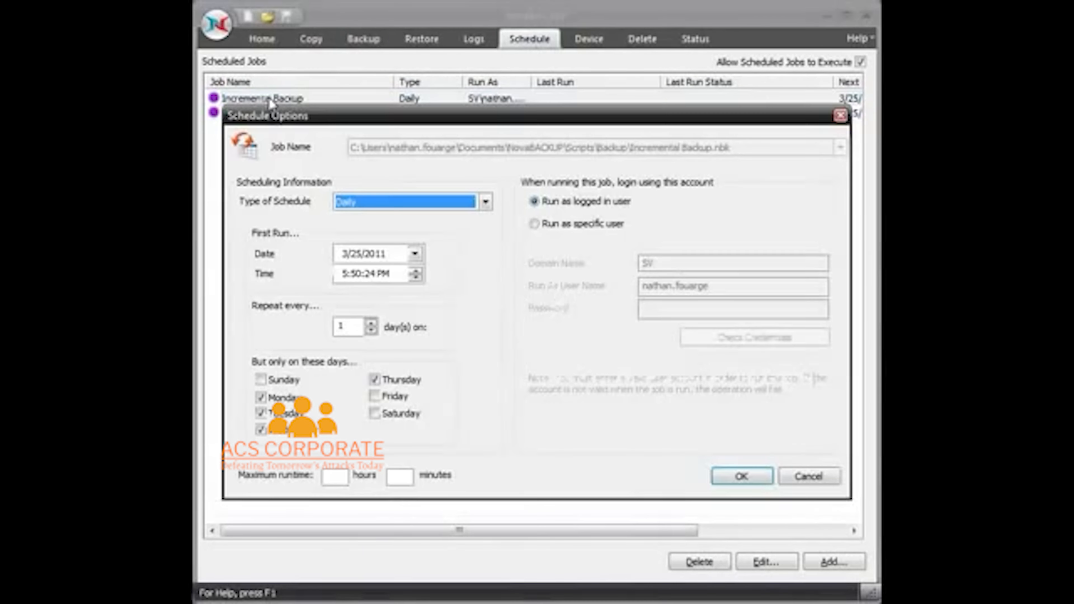
mouse_move(434, 381)
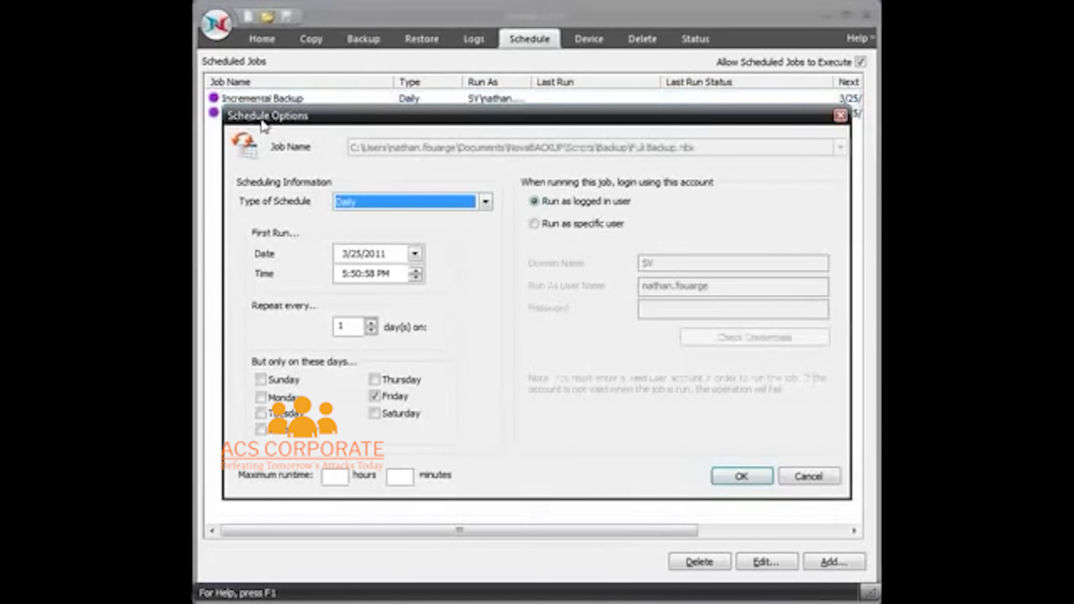
left_click(740, 475)
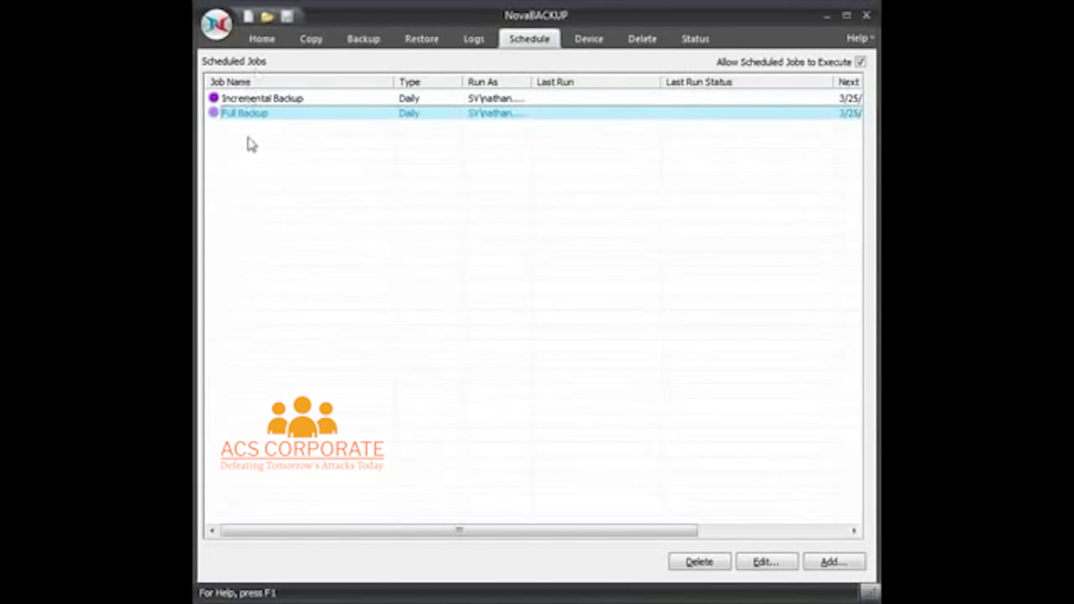